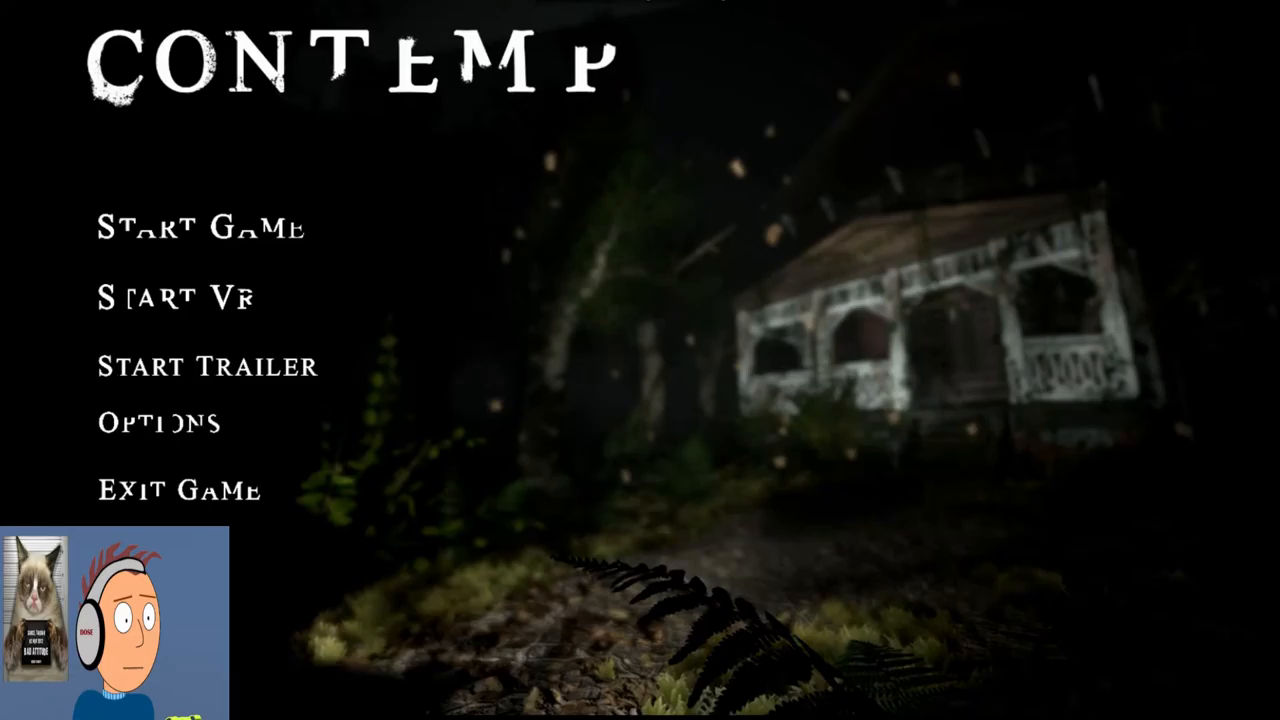
left_click(200, 228)
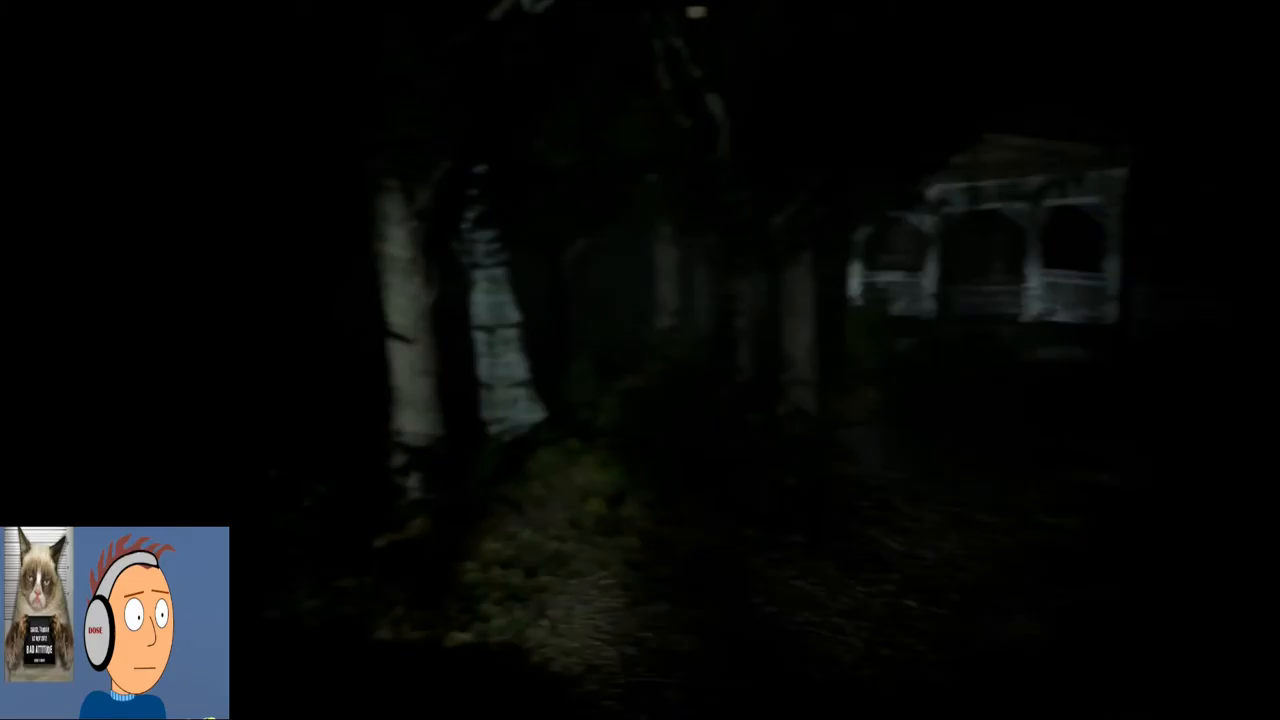